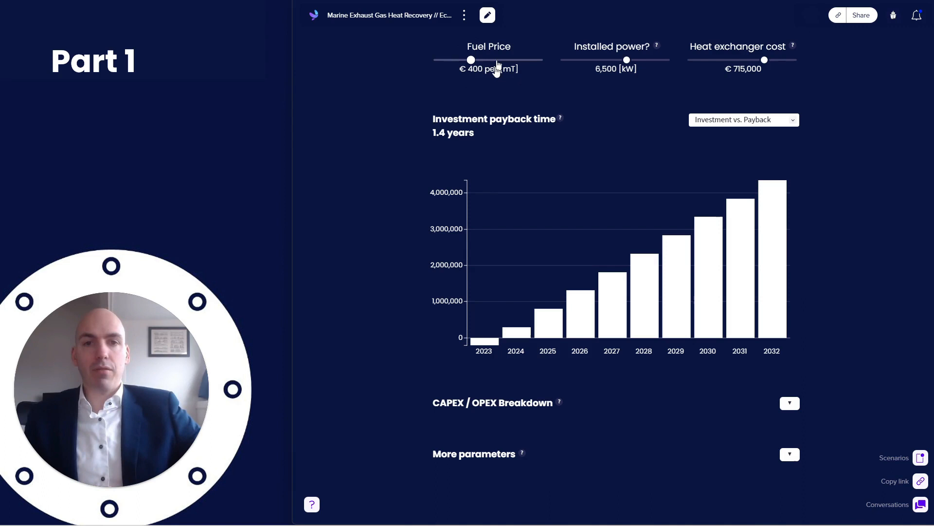
{"action": "mouse_move", "coordinate": [510, 83]}
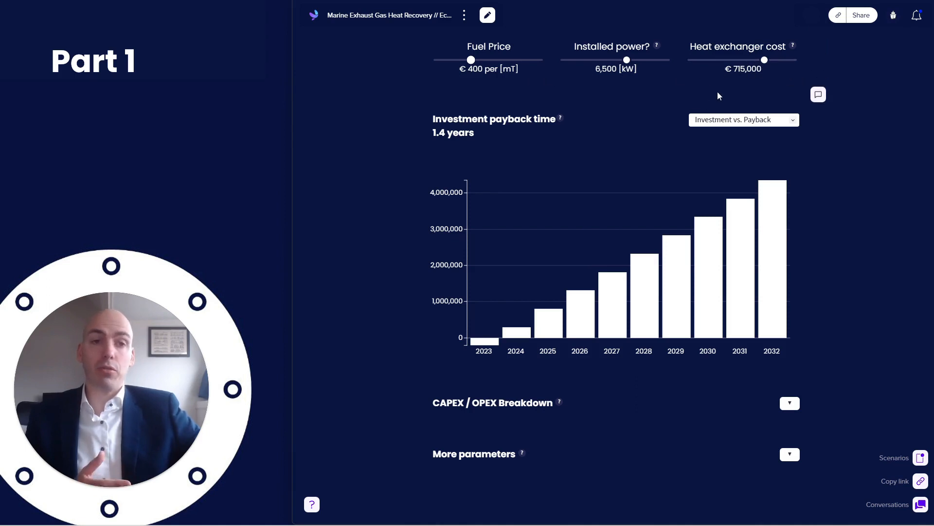
{"action": "mouse_move", "coordinate": [743, 86]}
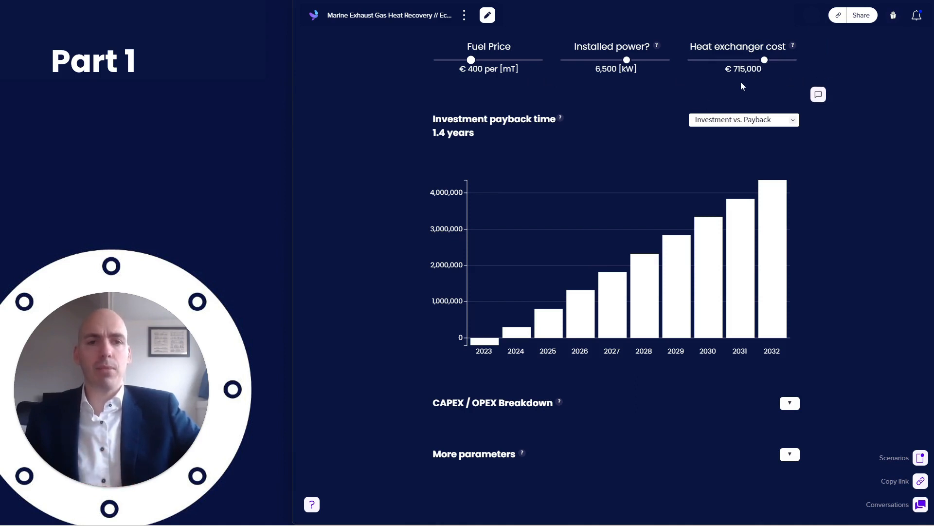
{"action": "mouse_move", "coordinate": [562, 118]}
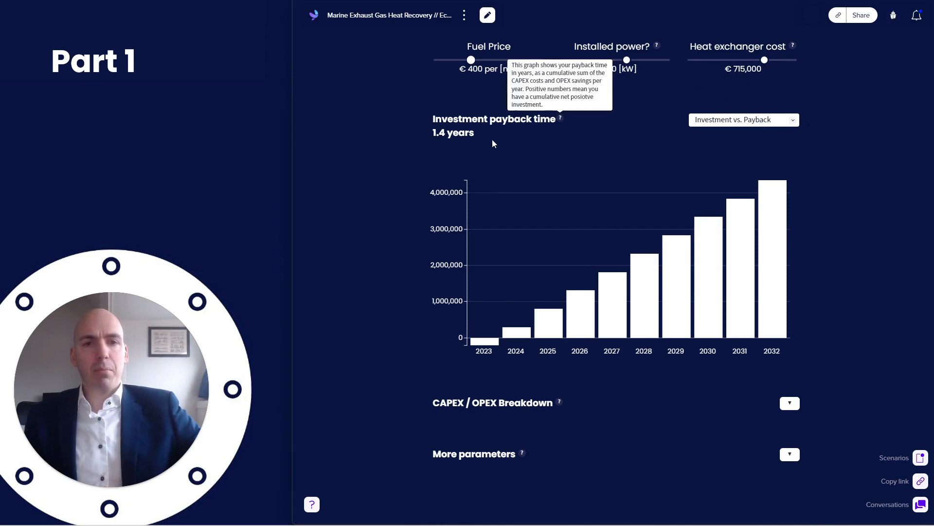
Keep the Investment vs. Payback chart and try fuel prices from €175 to €725, ending at €400
{"action": "left_click", "coordinate": [744, 120]}
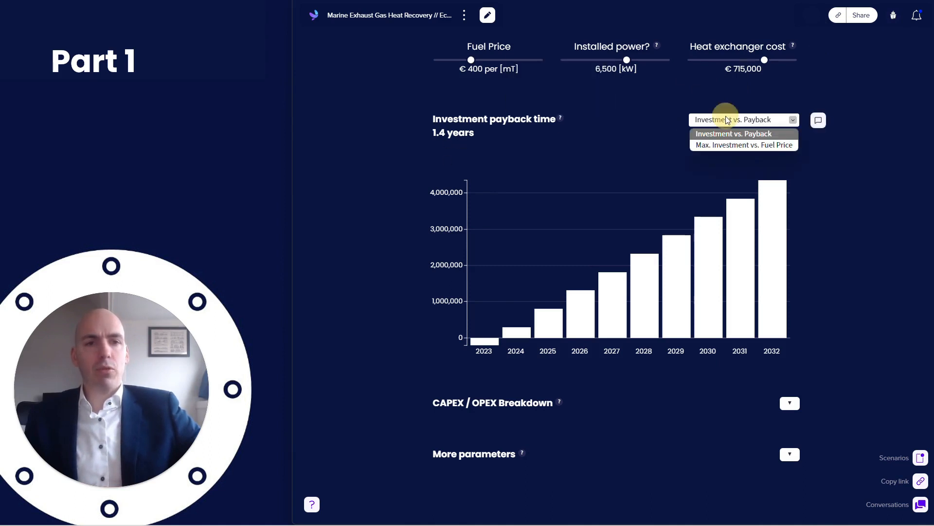
{"action": "left_click", "coordinate": [733, 133]}
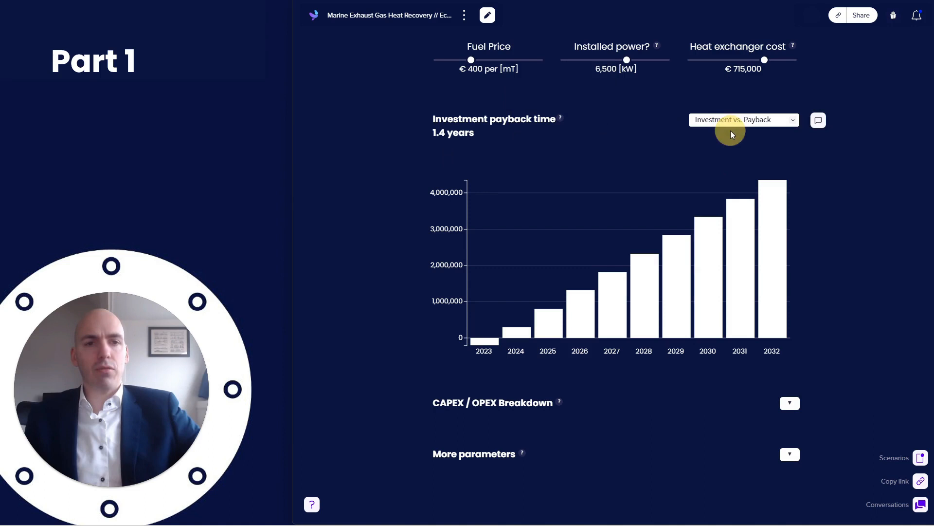
{"action": "mouse_move", "coordinate": [540, 284]}
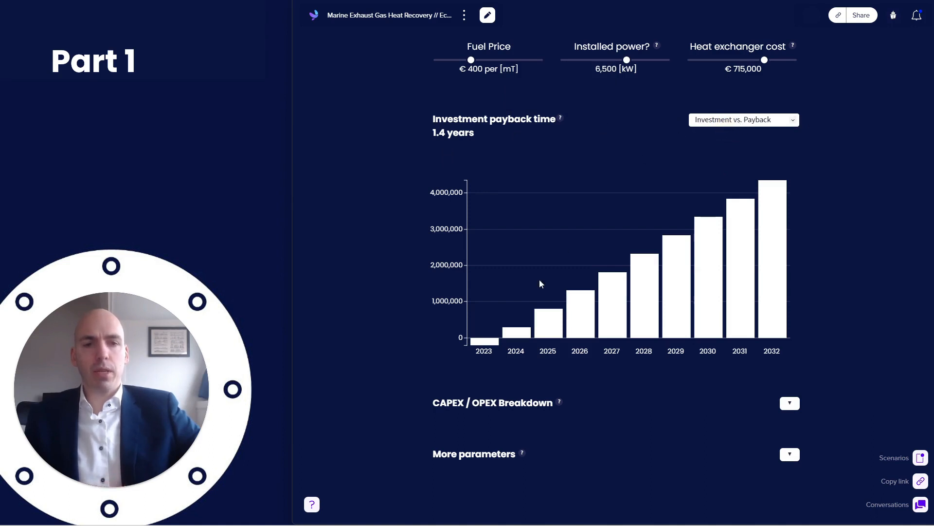
{"action": "mouse_move", "coordinate": [517, 311]}
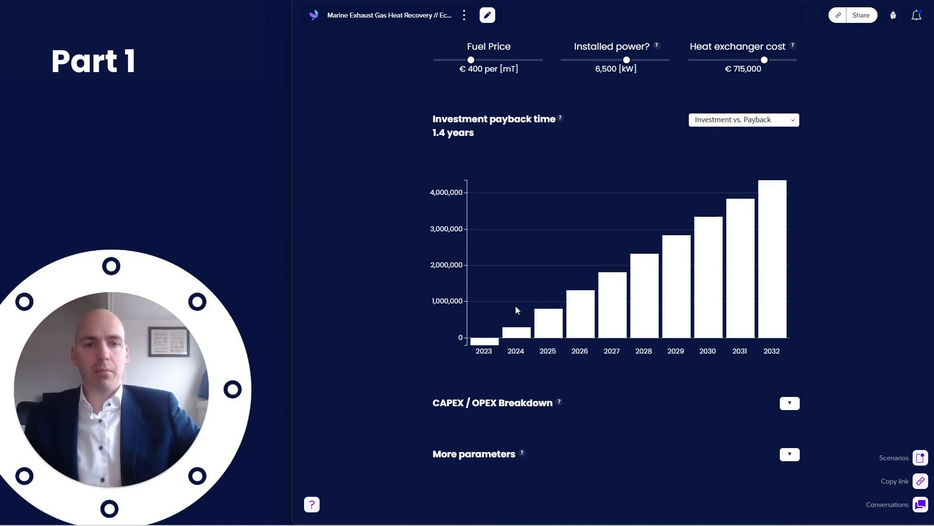
{"action": "mouse_move", "coordinate": [448, 322]}
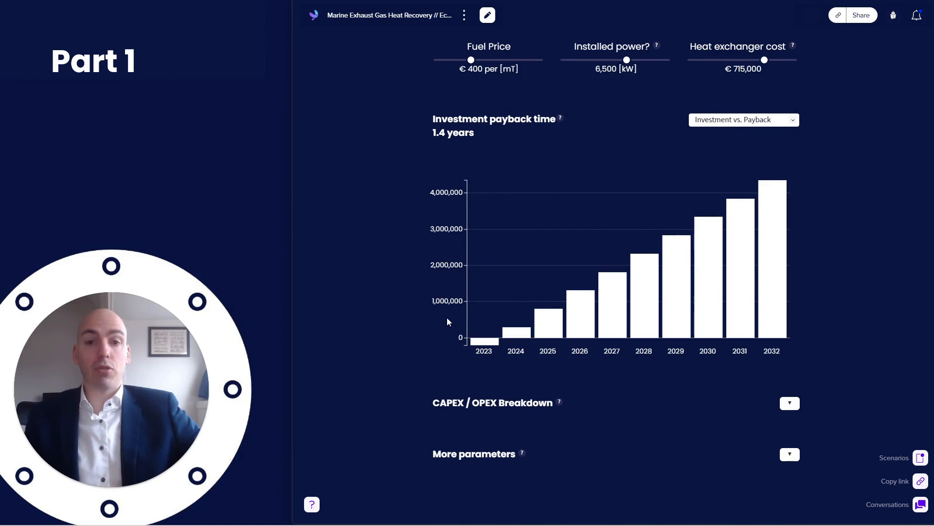
{"action": "mouse_move", "coordinate": [465, 204]}
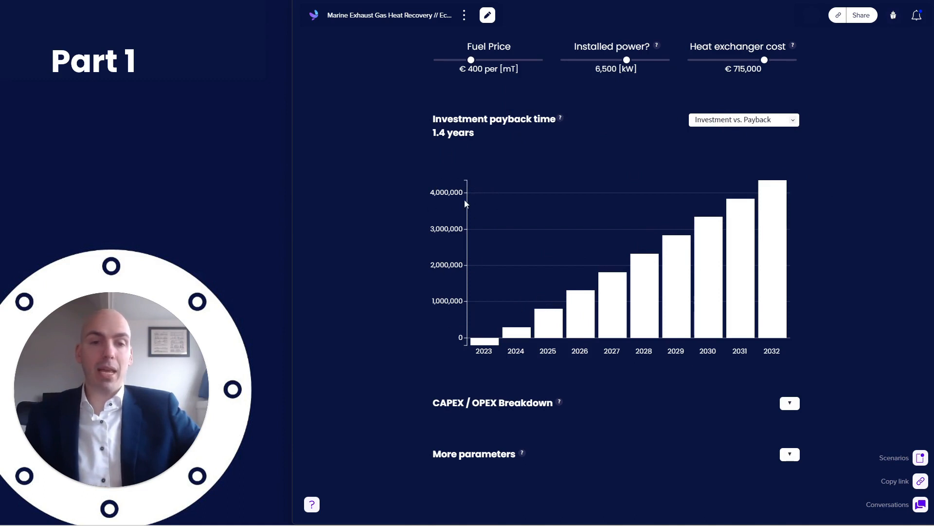
{"action": "mouse_move", "coordinate": [476, 349]}
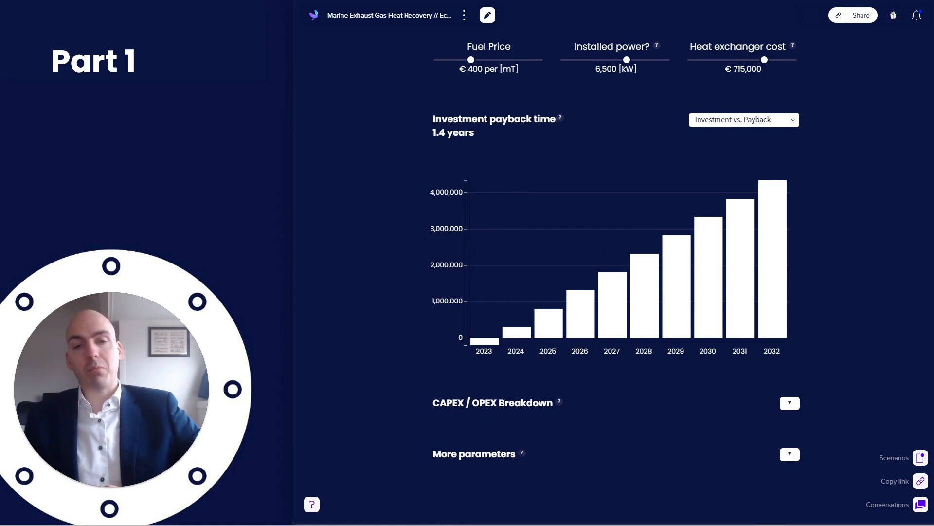
{"action": "mouse_move", "coordinate": [435, 391]}
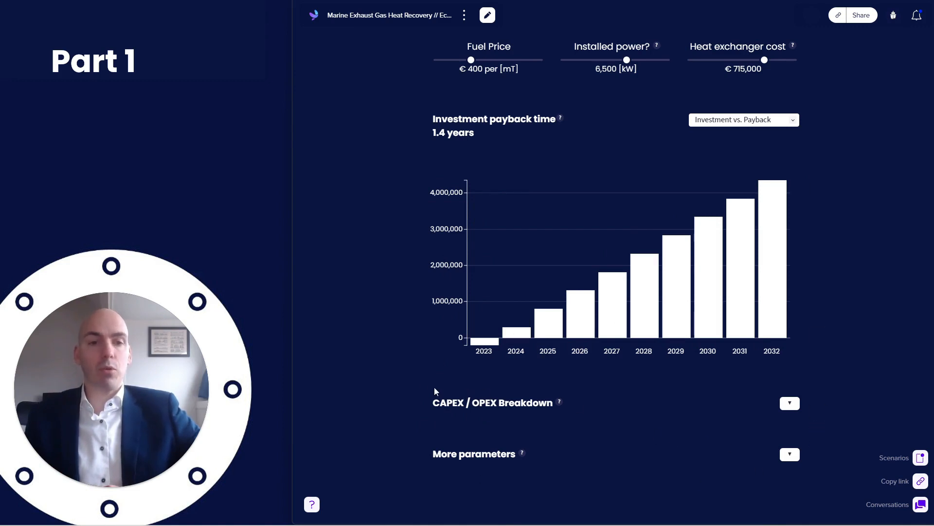
{"action": "mouse_move", "coordinate": [473, 71]}
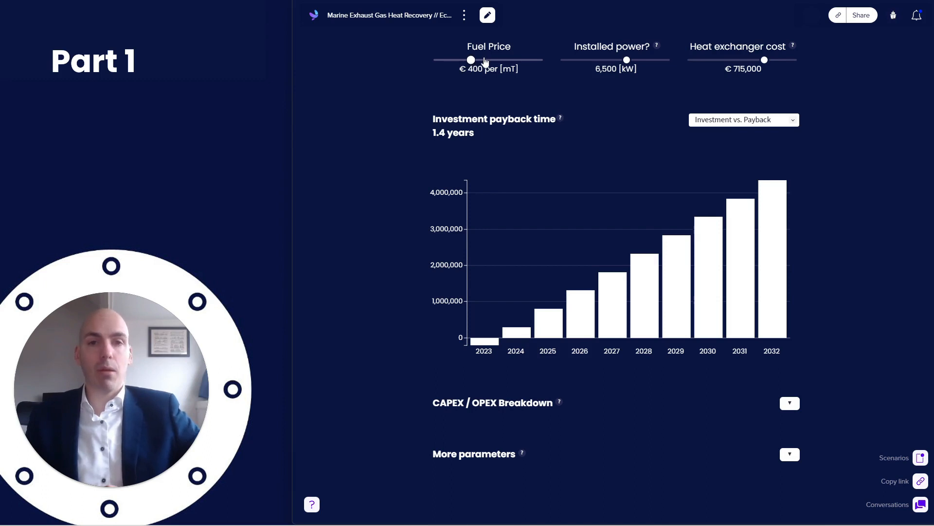
{"action": "left_click_drag", "start_coordinate": [470, 60], "coordinate": [455, 59]}
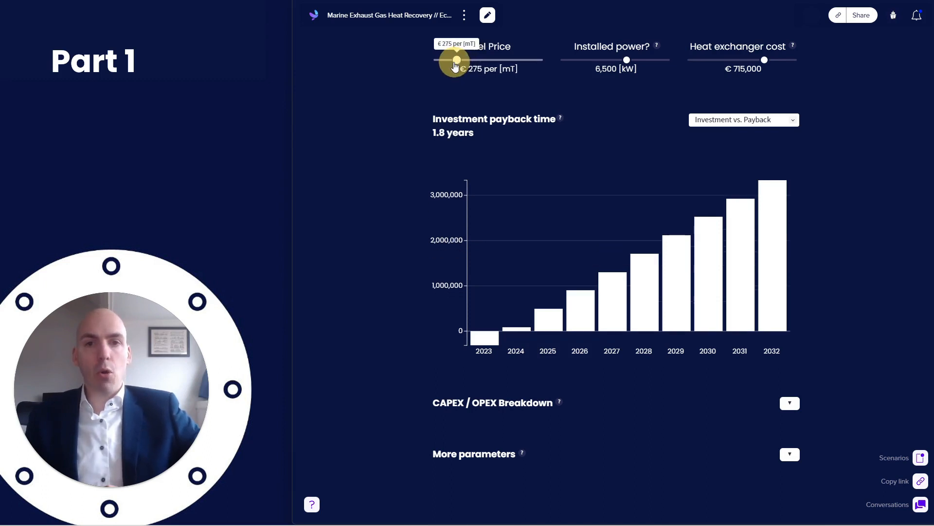
{"action": "left_click_drag", "start_coordinate": [455, 59], "coordinate": [445, 60]}
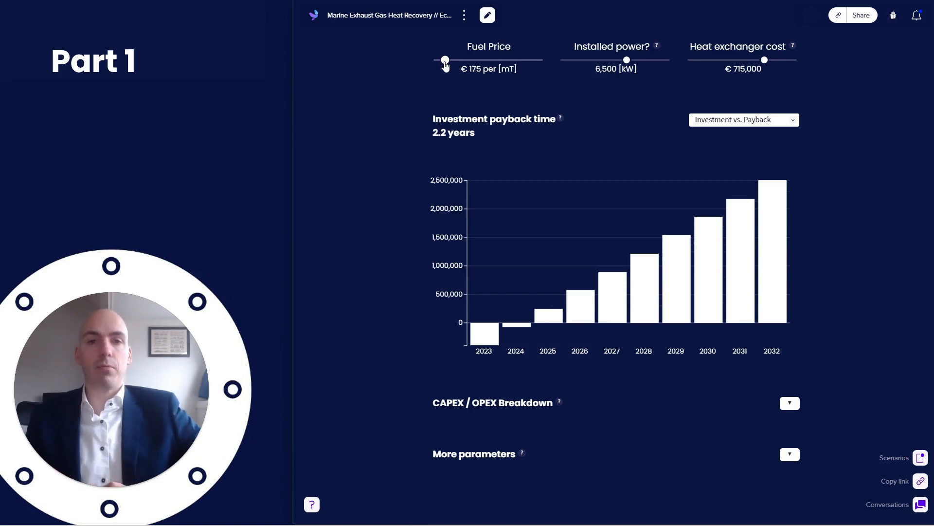
{"action": "left_click_drag", "start_coordinate": [444, 60], "coordinate": [462, 59]}
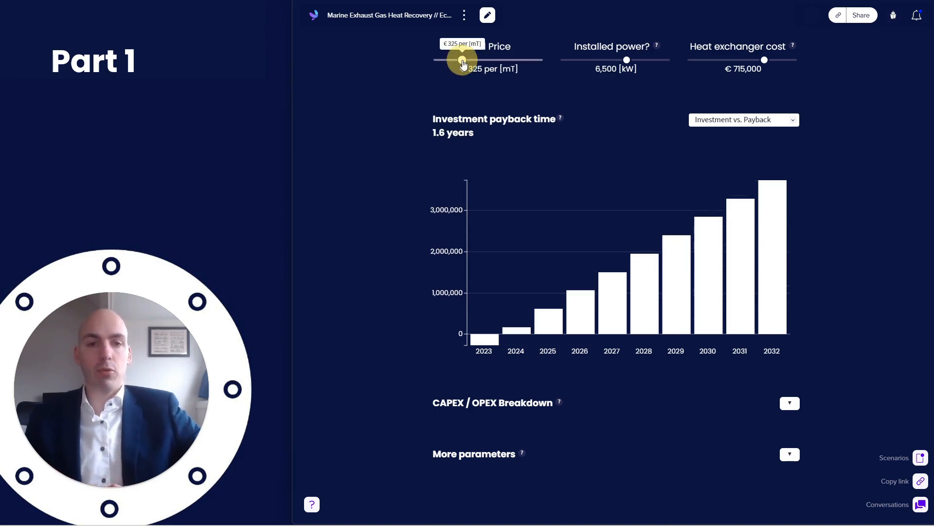
{"action": "left_click_drag", "start_coordinate": [462, 59], "coordinate": [510, 59]}
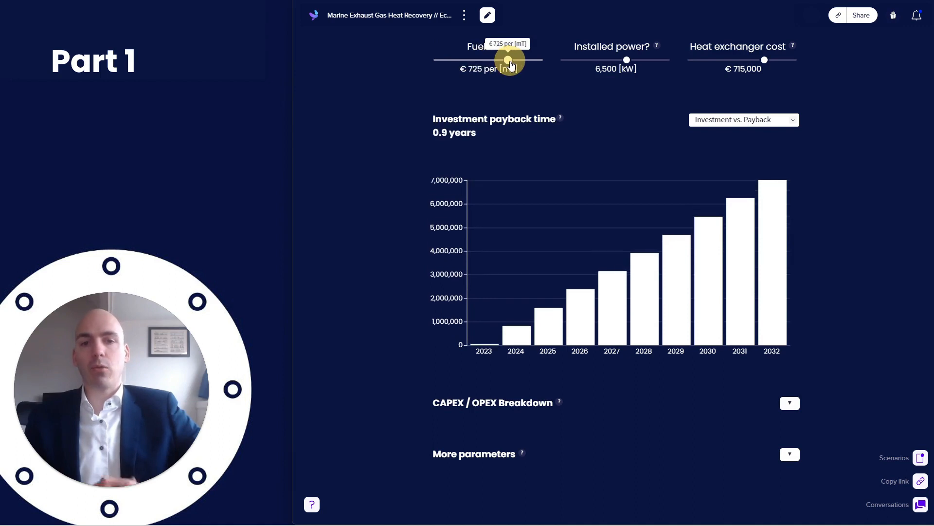
{"action": "left_click_drag", "start_coordinate": [509, 59], "coordinate": [492, 60]}
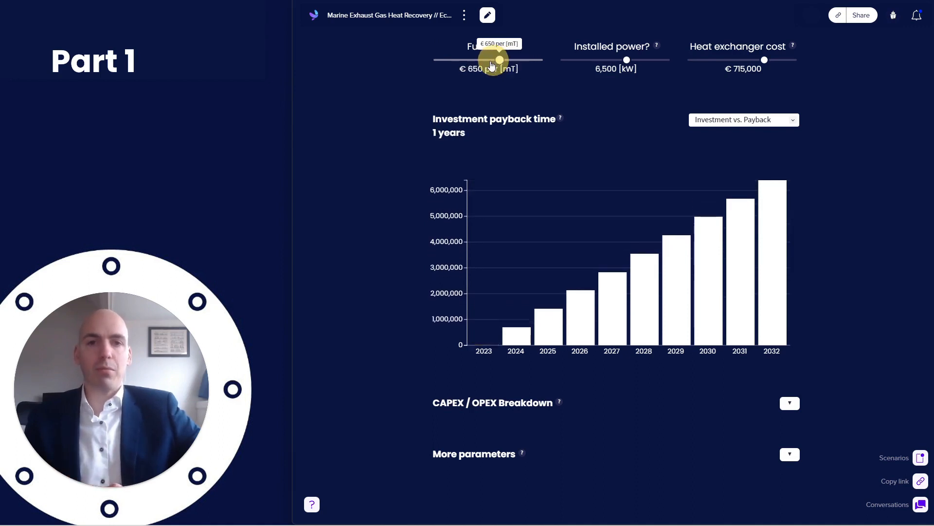
{"action": "left_click_drag", "start_coordinate": [491, 60], "coordinate": [483, 60]}
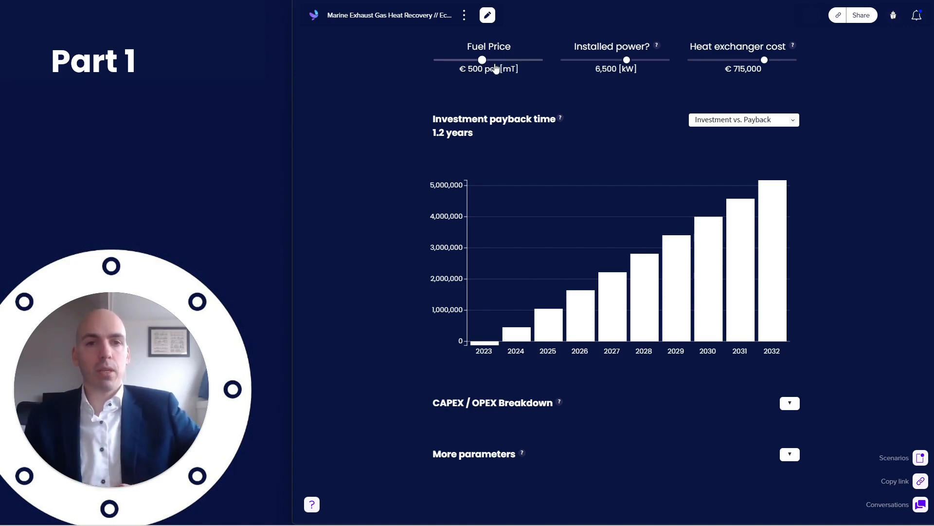
{"action": "left_click_drag", "start_coordinate": [482, 60], "coordinate": [470, 60]}
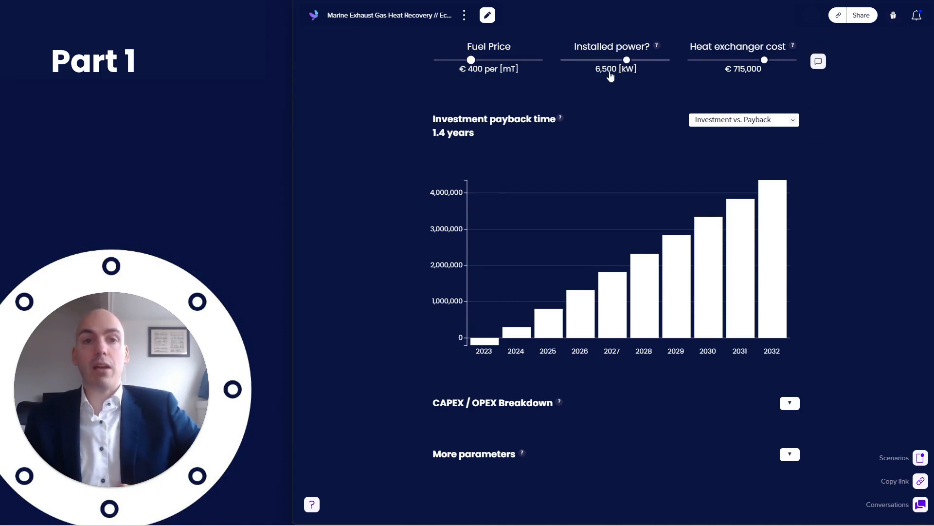
Try installed power up to 7,000 kW, then settle on 6,000 kW
{"action": "left_click_drag", "start_coordinate": [627, 59], "coordinate": [630, 60]}
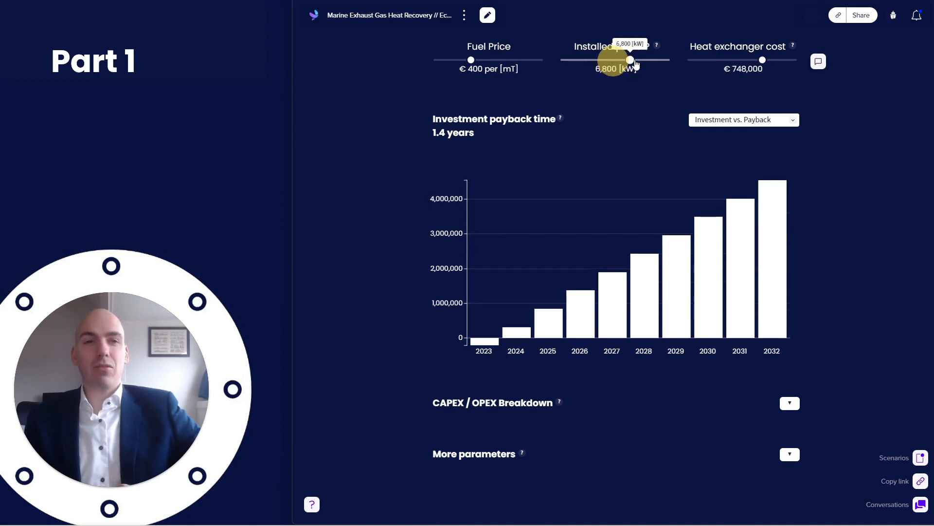
{"action": "left_click_drag", "start_coordinate": [630, 60], "coordinate": [635, 60]}
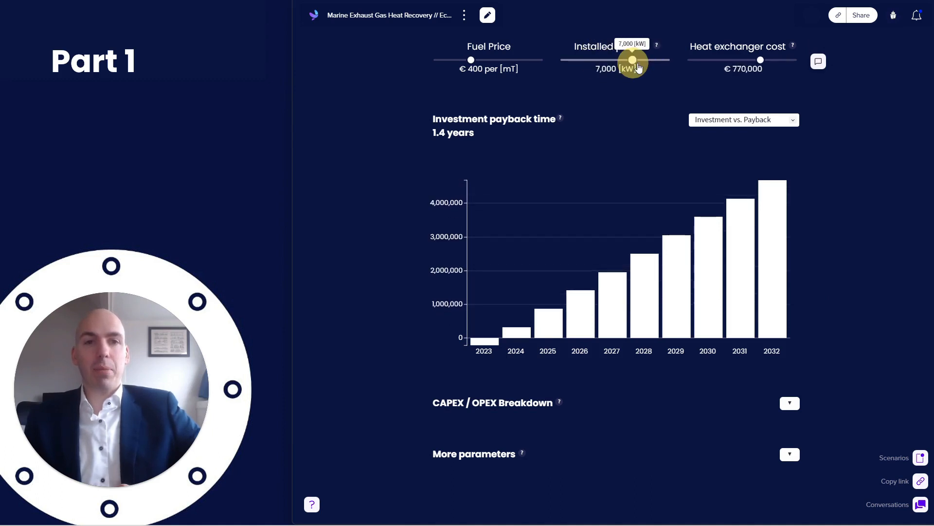
{"action": "left_click_drag", "start_coordinate": [632, 60], "coordinate": [623, 60]}
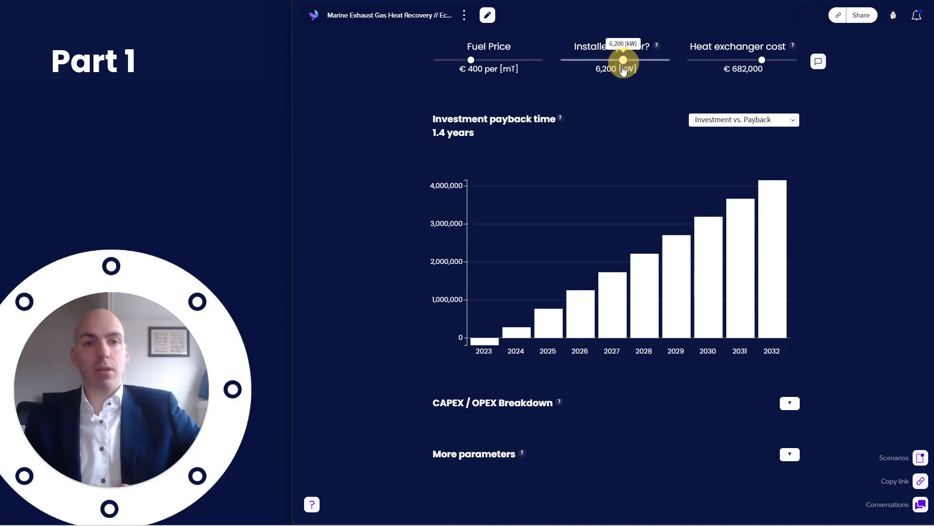
{"action": "left_click_drag", "start_coordinate": [624, 59], "coordinate": [620, 60]}
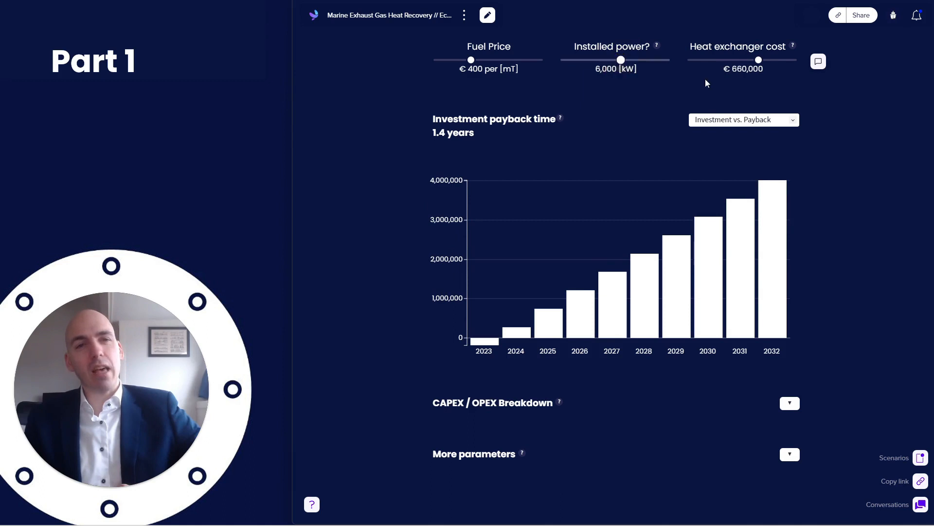
Vary the heat exchanger cost, finally pushing it to €1,000,000 for a 2.1-year payback
{"action": "left_click_drag", "start_coordinate": [759, 59], "coordinate": [777, 60]}
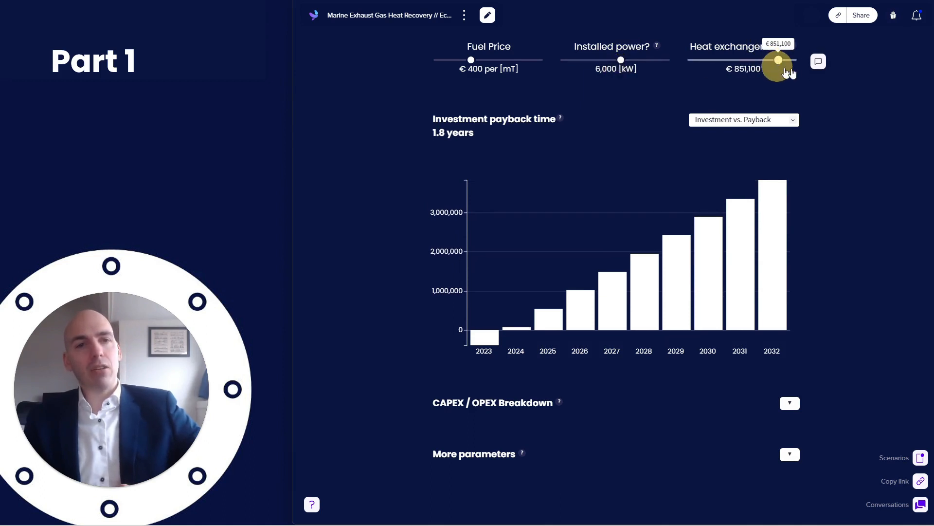
{"action": "left_click_drag", "start_coordinate": [777, 60], "coordinate": [754, 60]}
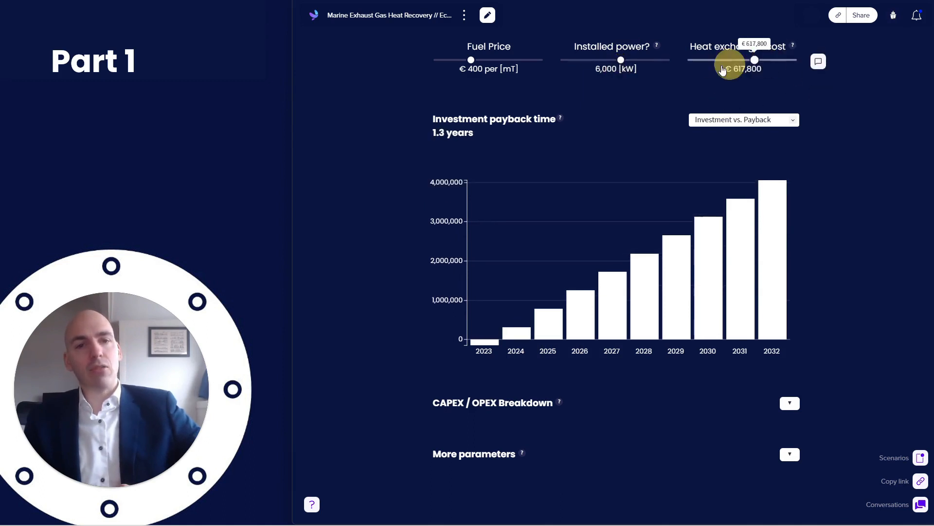
{"action": "left_click_drag", "start_coordinate": [753, 60], "coordinate": [786, 60]}
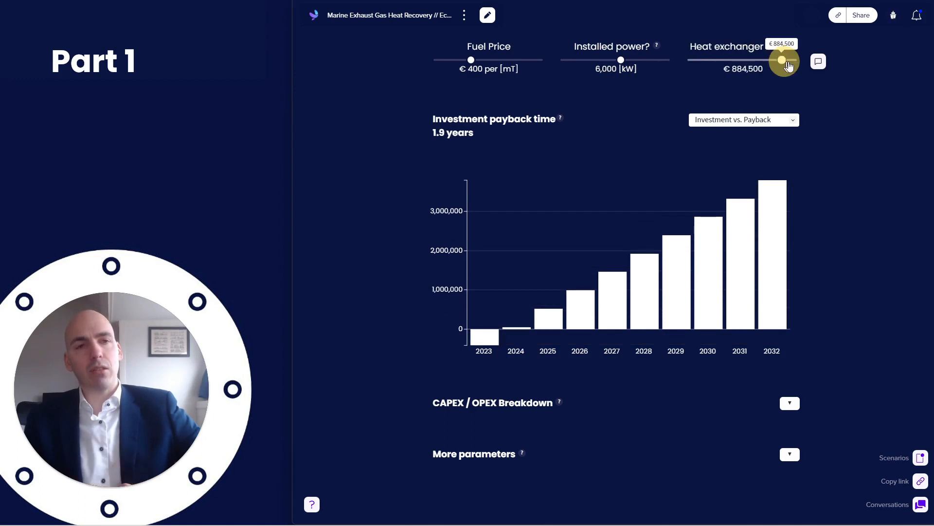
{"action": "left_click_drag", "start_coordinate": [784, 59], "coordinate": [794, 59]}
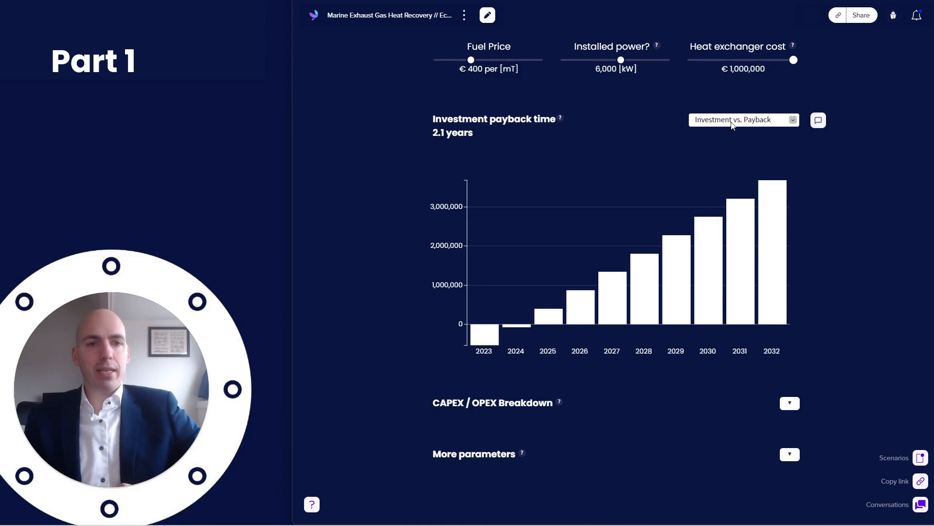
Switch the chart to Max. Investment vs. Fuel Price, about €605,491 at €400 fuel
{"action": "left_click", "coordinate": [744, 120]}
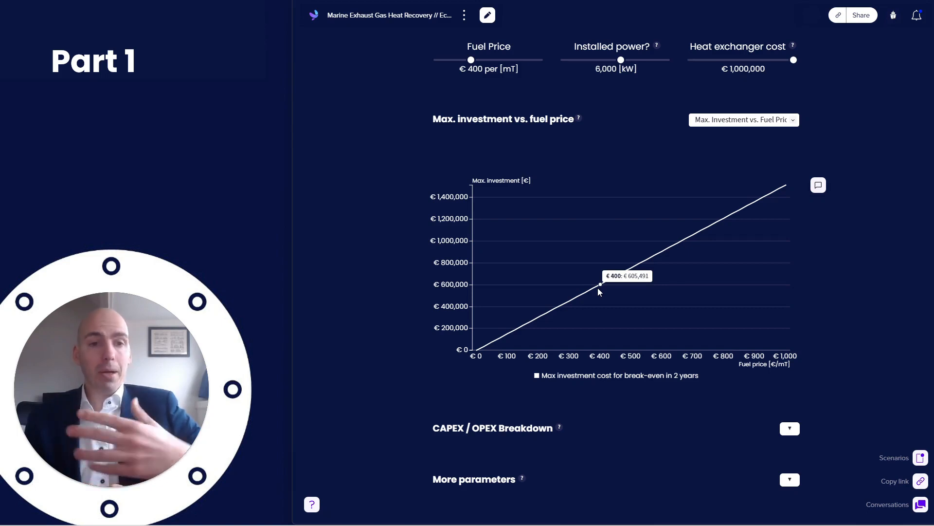
{"action": "mouse_move", "coordinate": [538, 323]}
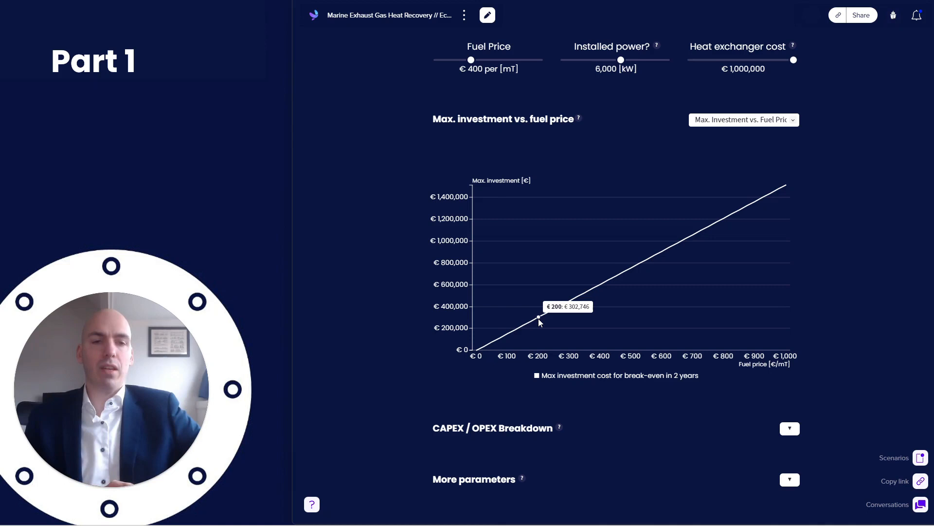
Restore the Investment vs. Payback chart, expand the CAPEX/OPEX breakdown and choose MDO fuel
{"action": "left_click", "coordinate": [744, 120]}
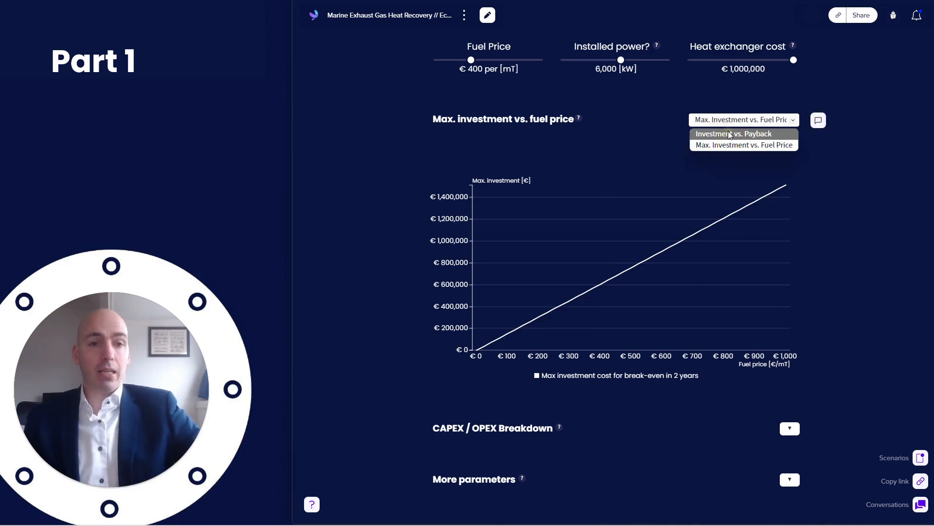
{"action": "left_click", "coordinate": [734, 133]}
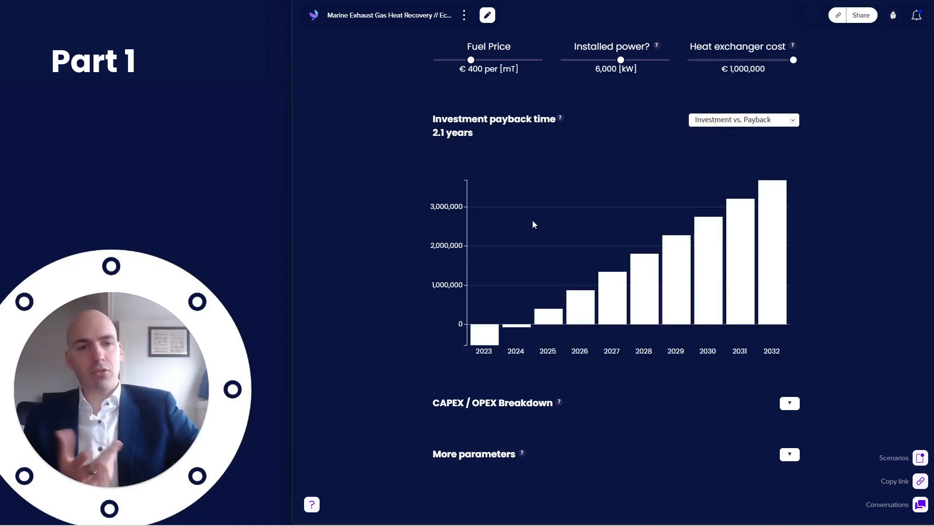
{"action": "mouse_move", "coordinate": [539, 219]}
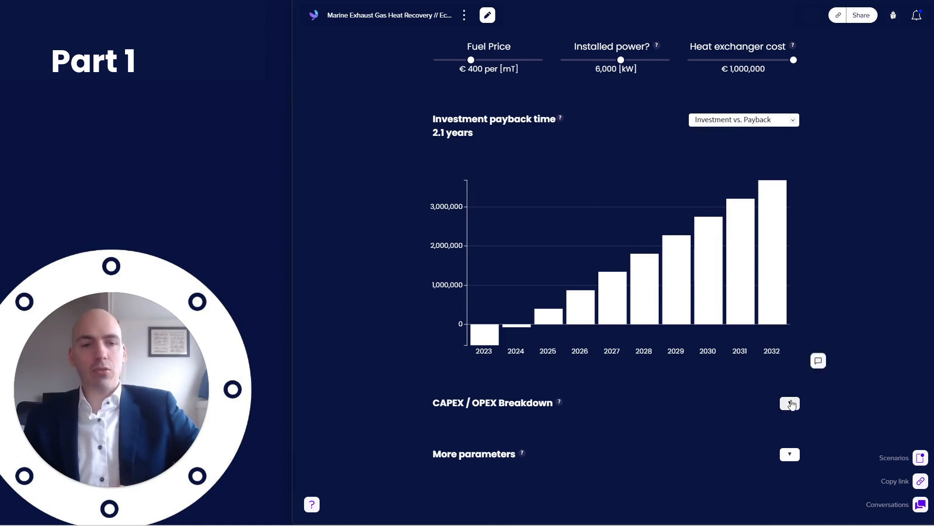
{"action": "left_click", "coordinate": [790, 403]}
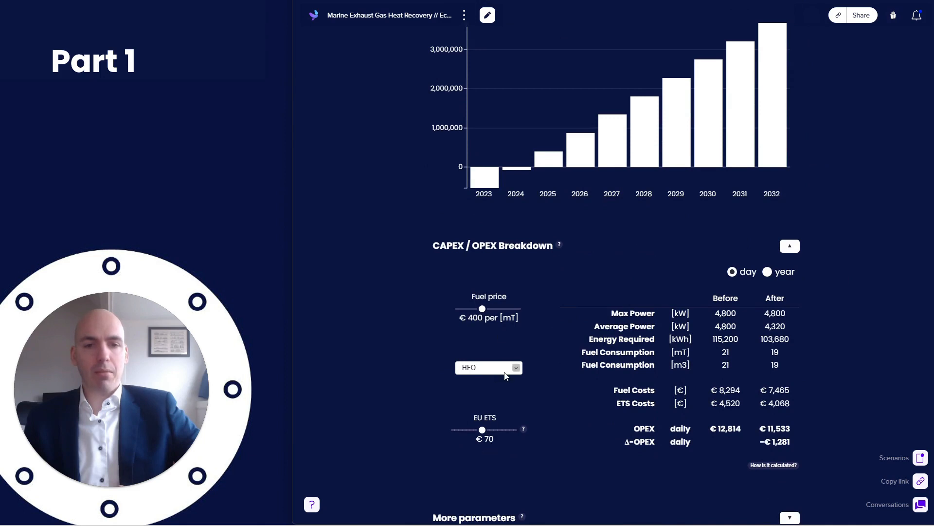
{"action": "left_click", "coordinate": [489, 368]}
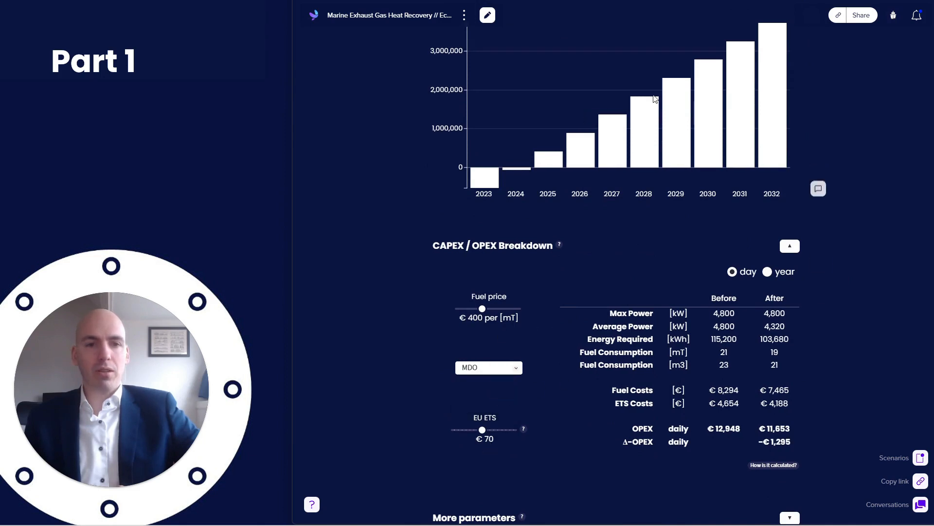
{"action": "mouse_move", "coordinate": [481, 307]}
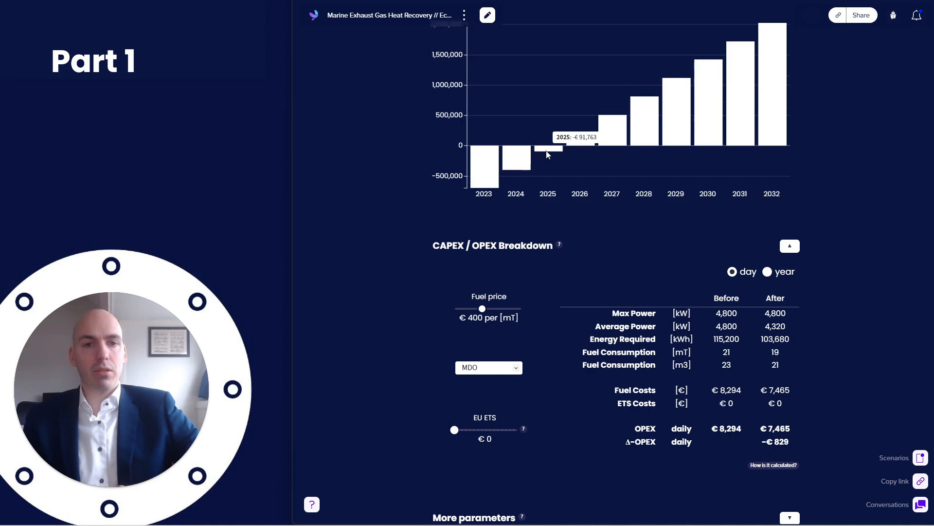
Try EU ETS prices of €60, €150 and €50, return to €0, and show yearly figures
{"action": "left_click_drag", "start_coordinate": [455, 429], "coordinate": [477, 430]}
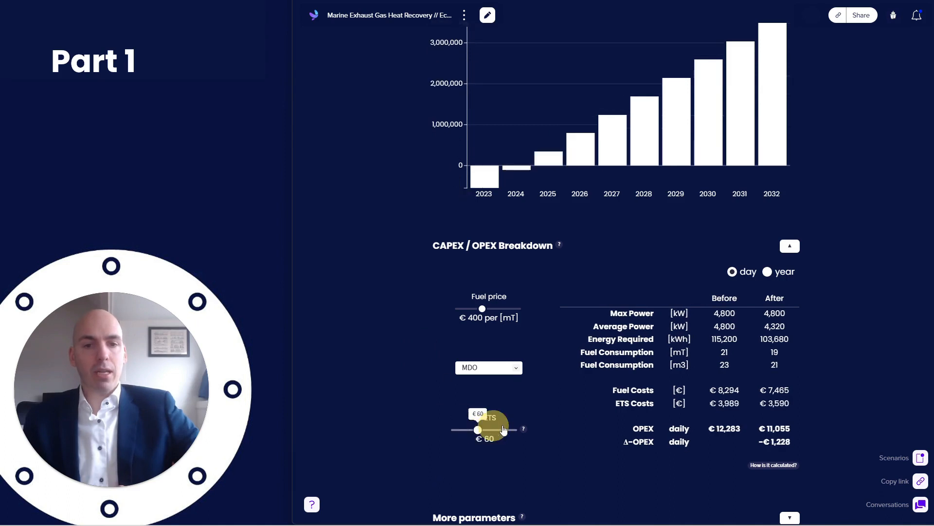
{"action": "left_click_drag", "start_coordinate": [477, 430], "coordinate": [515, 430]}
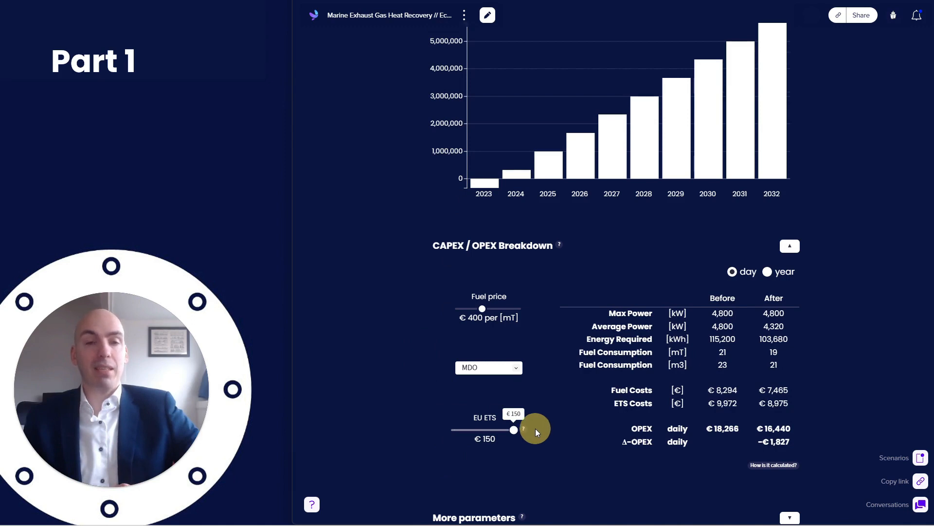
{"action": "left_click_drag", "start_coordinate": [514, 430], "coordinate": [473, 430]}
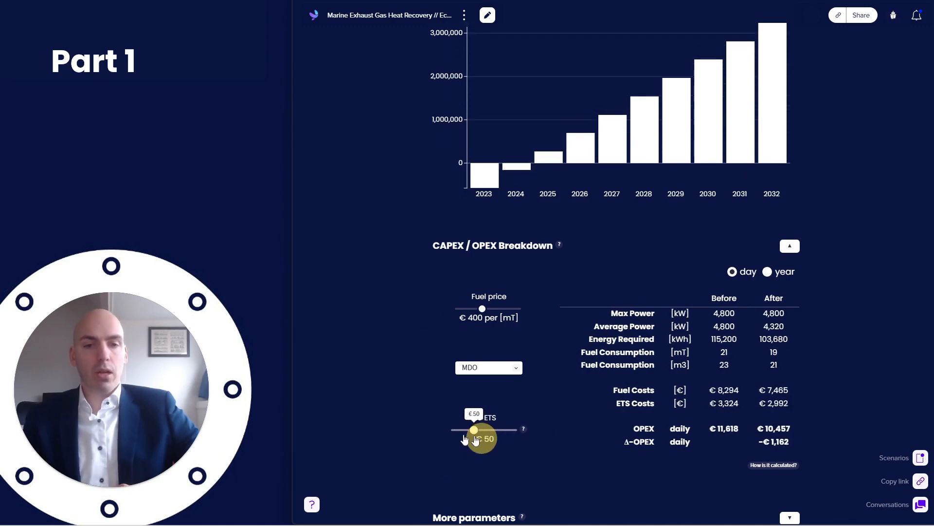
{"action": "left_click_drag", "start_coordinate": [482, 430], "coordinate": [454, 430]}
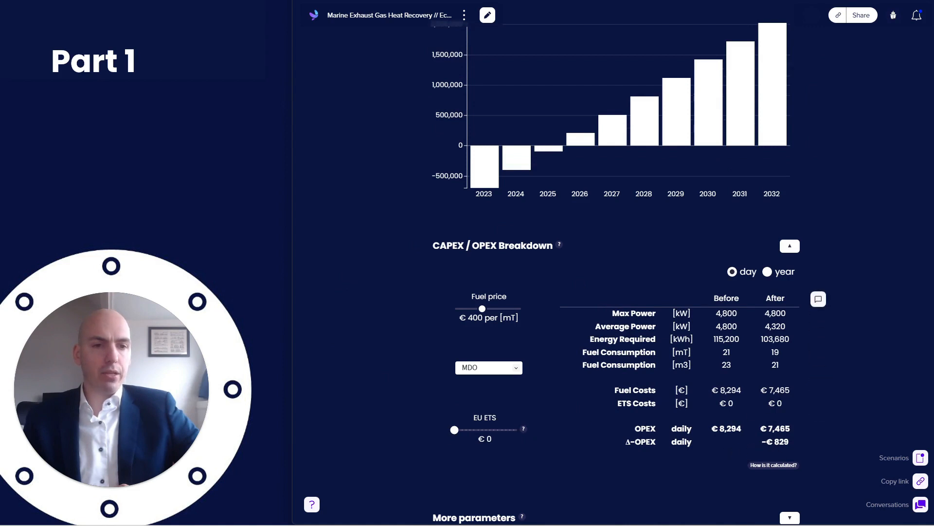
{"action": "left_click", "coordinate": [767, 272]}
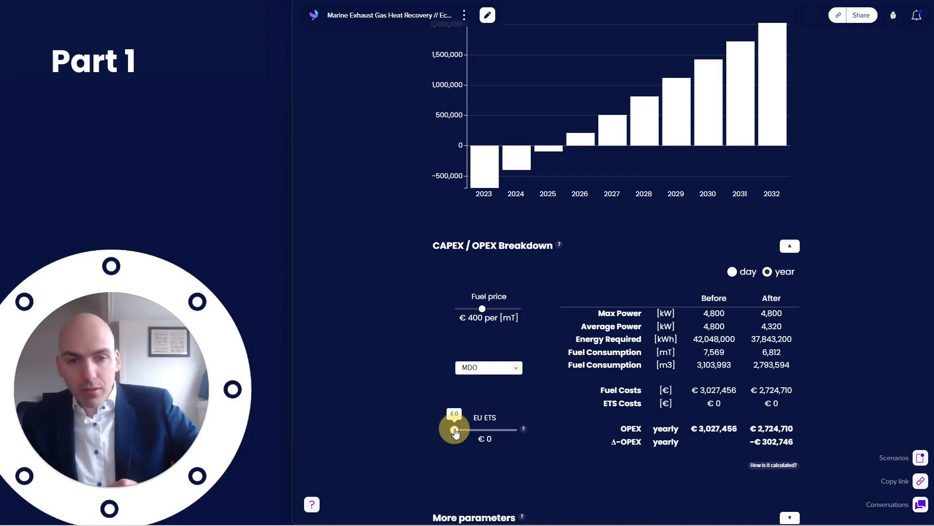
Try EU ETS prices of €80 and €70, then return the price to €0
{"action": "left_click_drag", "start_coordinate": [454, 430], "coordinate": [487, 429]}
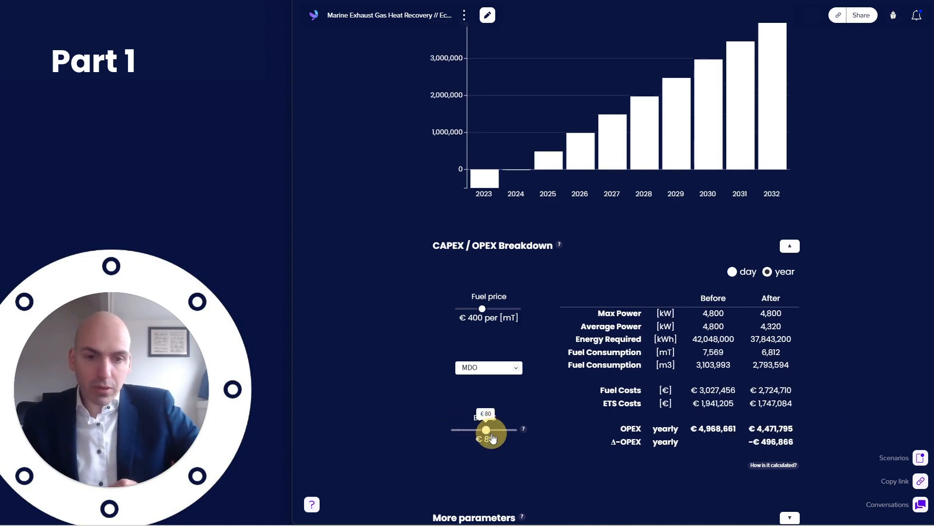
{"action": "left_click_drag", "start_coordinate": [491, 429], "coordinate": [483, 429]}
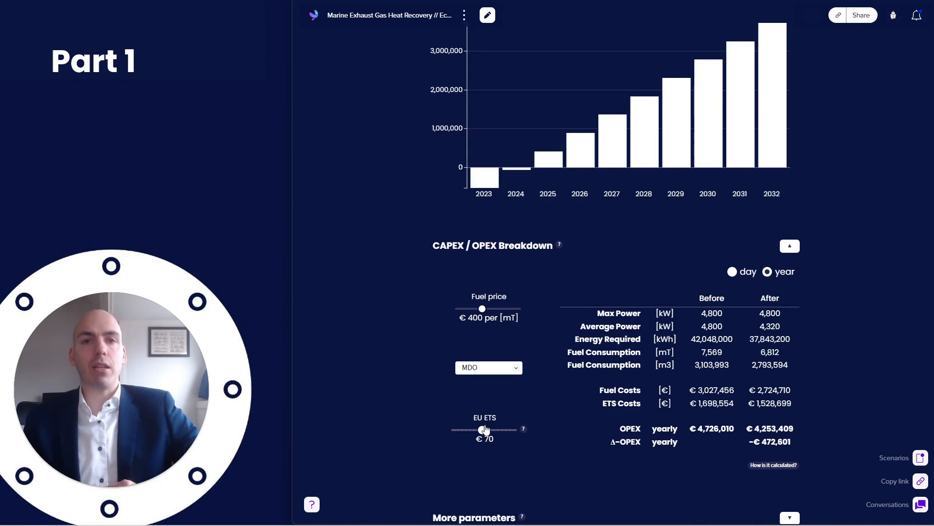
{"action": "mouse_move", "coordinate": [484, 430]}
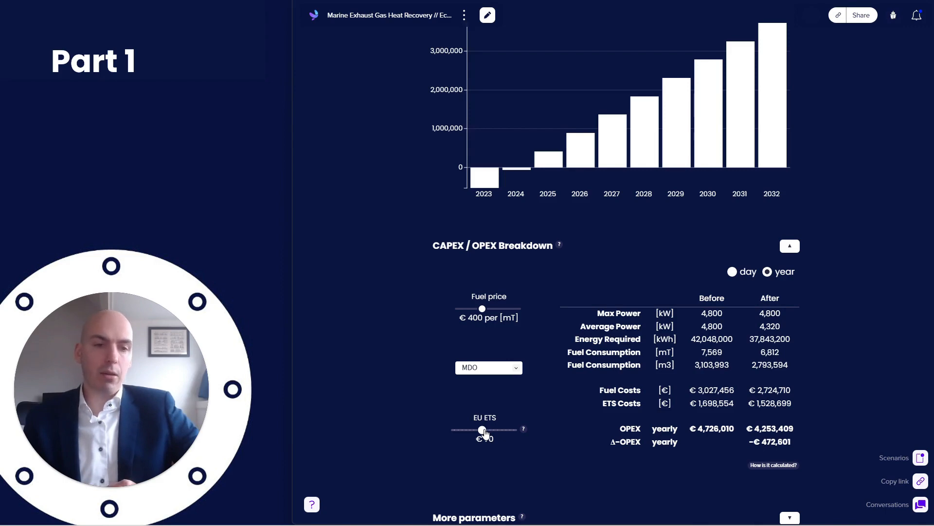
{"action": "left_click_drag", "start_coordinate": [483, 429], "coordinate": [454, 429]}
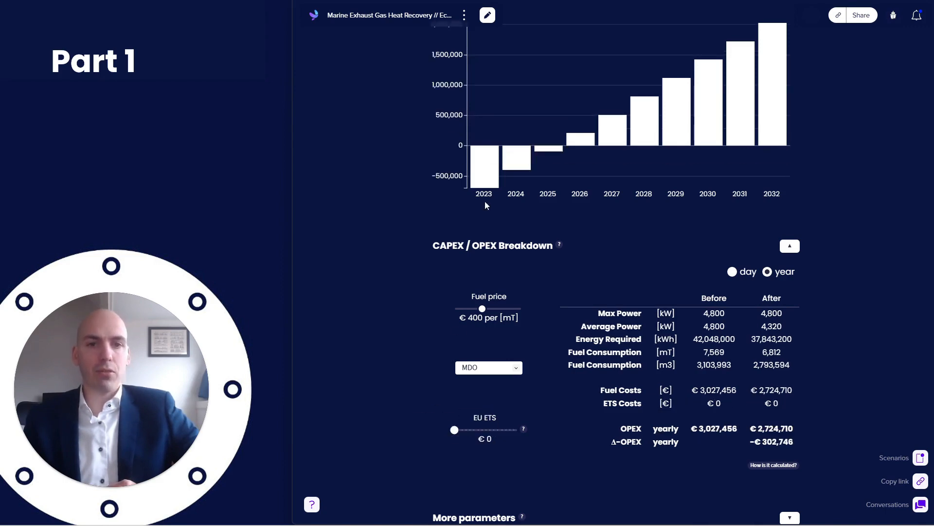
Expand More parameters to show the engine and heat exchanger inputs
{"action": "scroll", "scroll_direction": "down", "scroll_amount": 3}
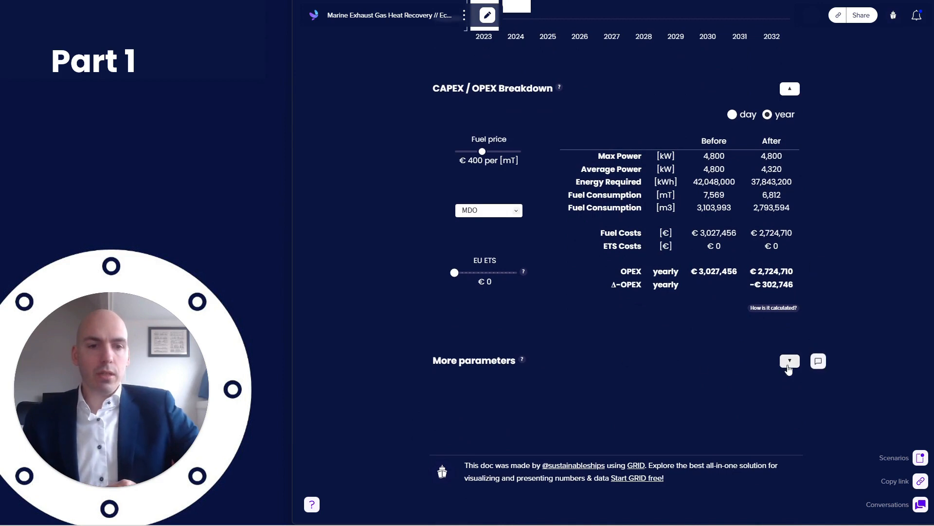
{"action": "left_click", "coordinate": [789, 361]}
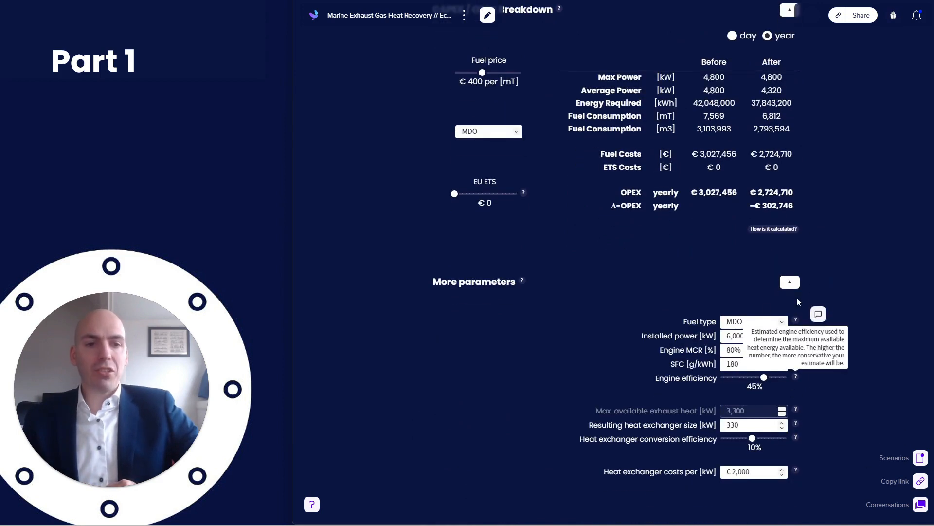
{"action": "mouse_move", "coordinate": [669, 322]}
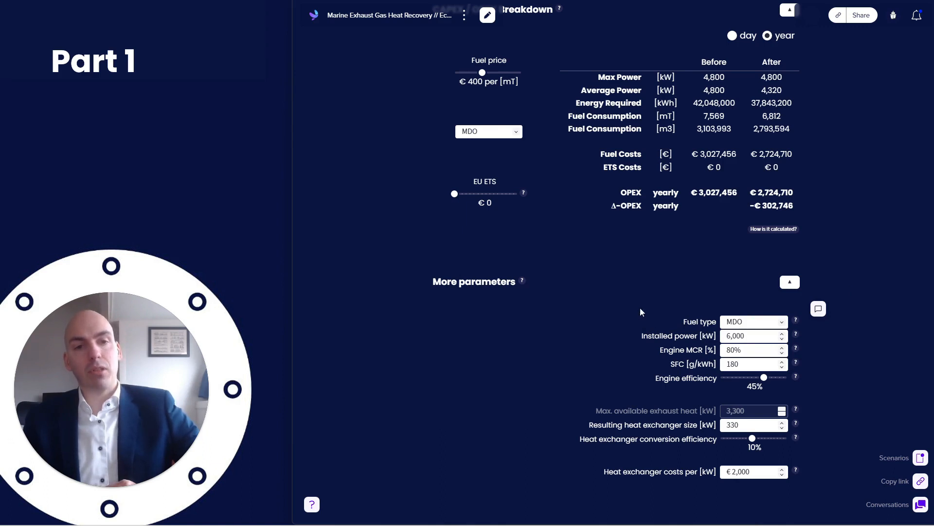
{"action": "mouse_move", "coordinate": [639, 300]}
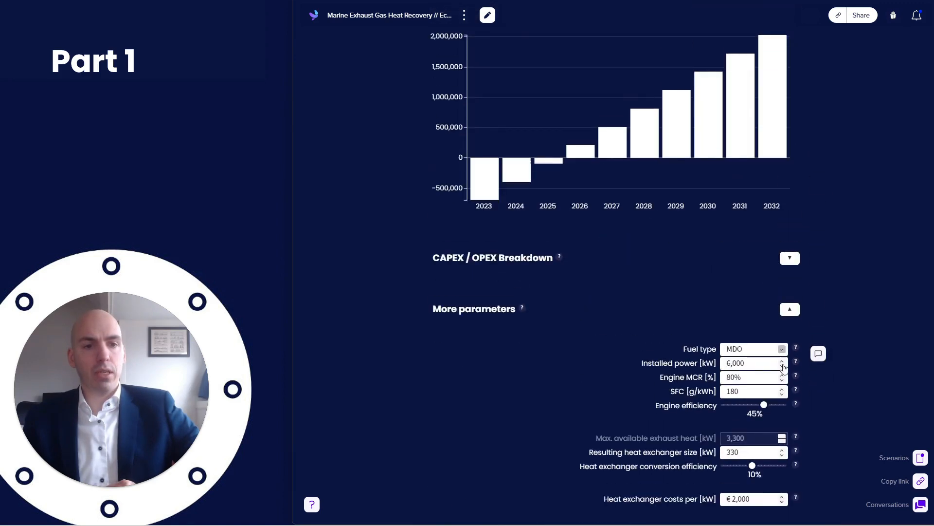
Try engine efficiencies from 36% to 50%, leave it at 42%, and set conversion efficiency to 14%
{"action": "left_click_drag", "start_coordinate": [764, 405], "coordinate": [744, 404]}
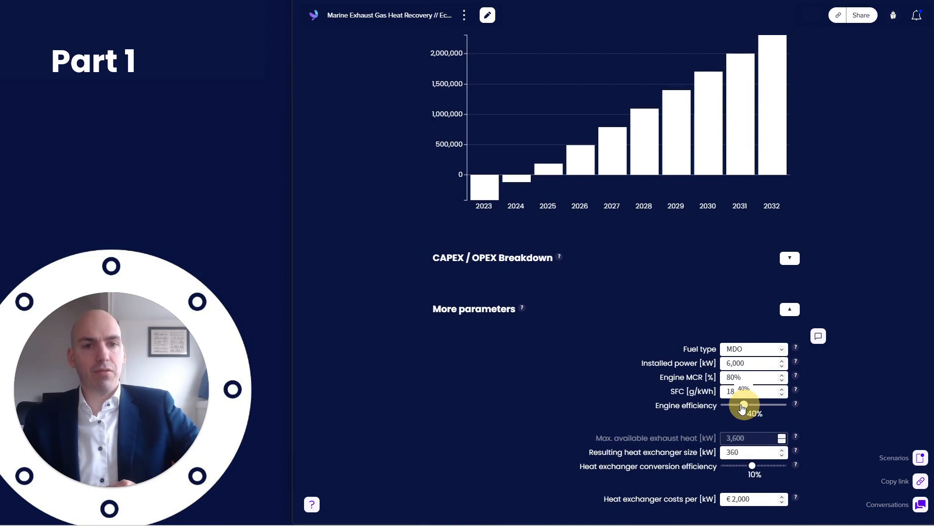
{"action": "left_click_drag", "start_coordinate": [743, 404], "coordinate": [785, 405]}
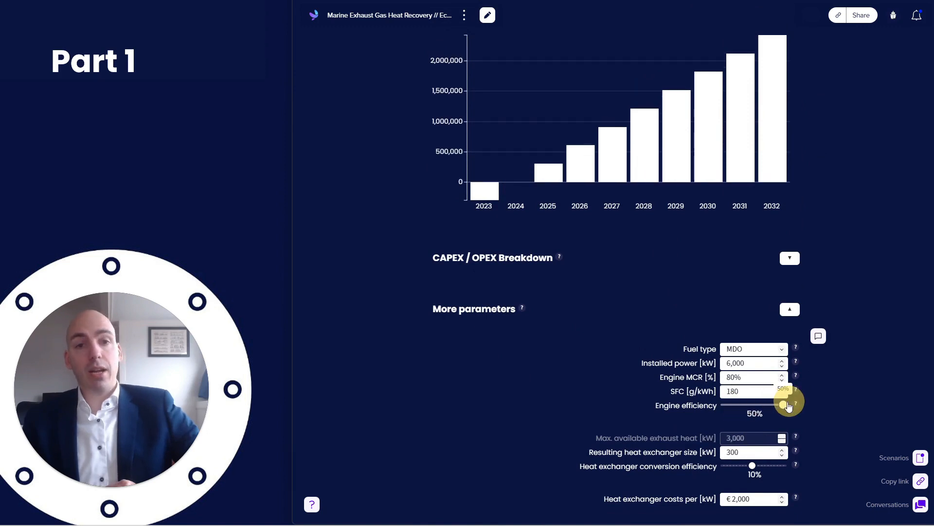
{"action": "left_click_drag", "start_coordinate": [787, 405], "coordinate": [756, 405]}
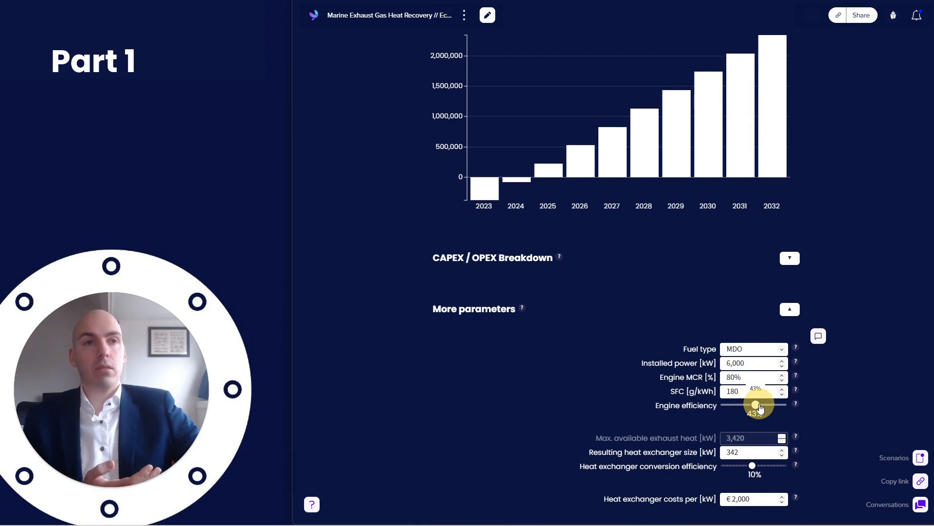
{"action": "left_click_drag", "start_coordinate": [756, 405], "coordinate": [727, 406]}
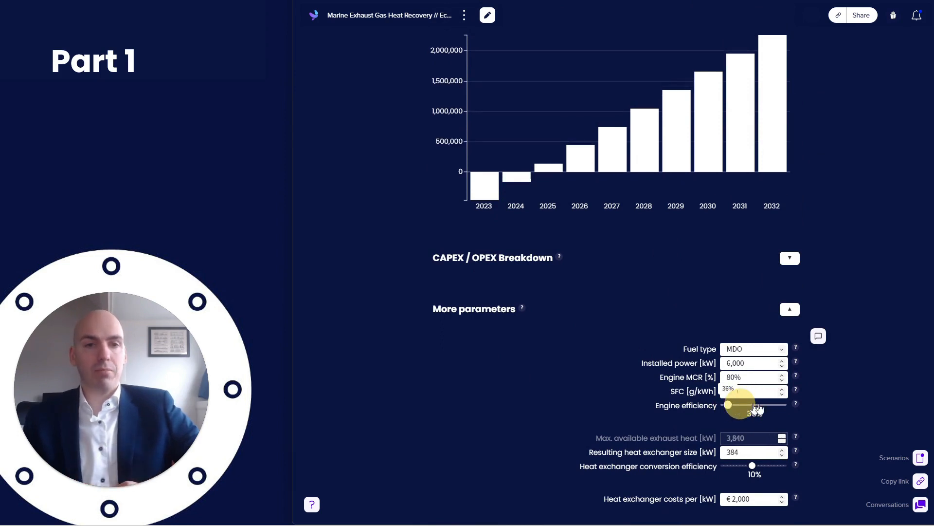
{"action": "left_click_drag", "start_coordinate": [728, 404], "coordinate": [753, 404]}
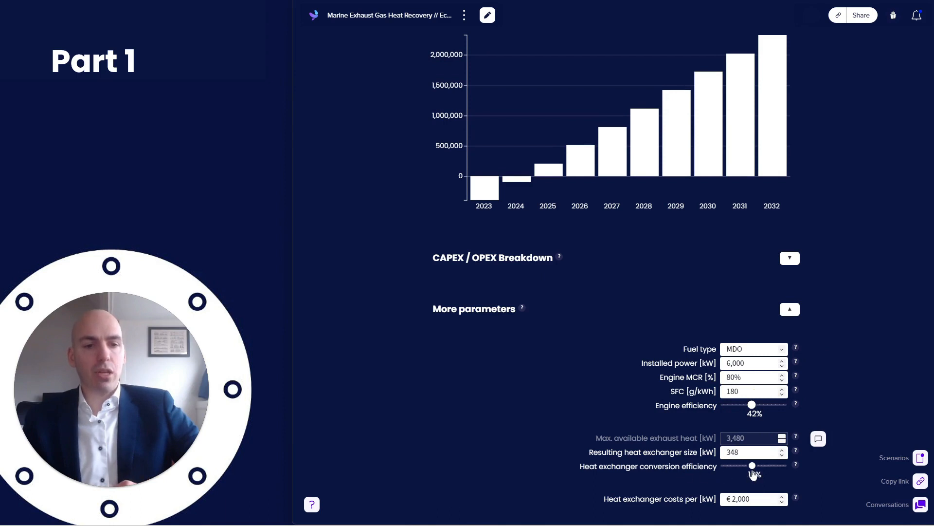
{"action": "left_click_drag", "start_coordinate": [752, 465], "coordinate": [758, 465]}
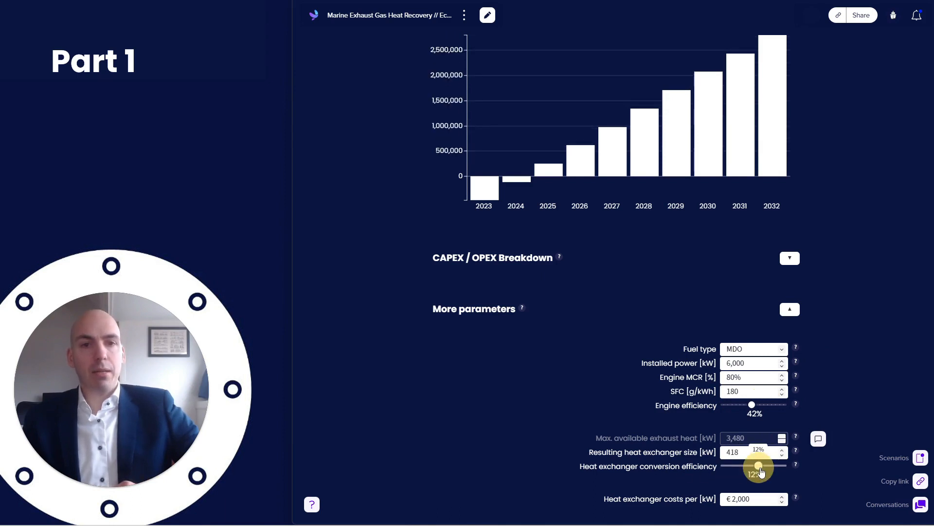
{"action": "left_click_drag", "start_coordinate": [757, 465], "coordinate": [765, 465]}
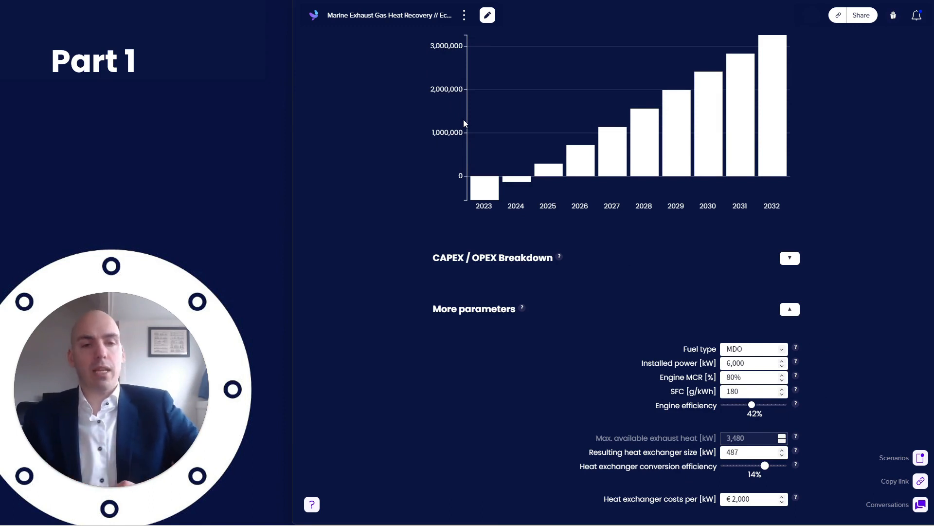
{"action": "mouse_move", "coordinate": [456, 57]}
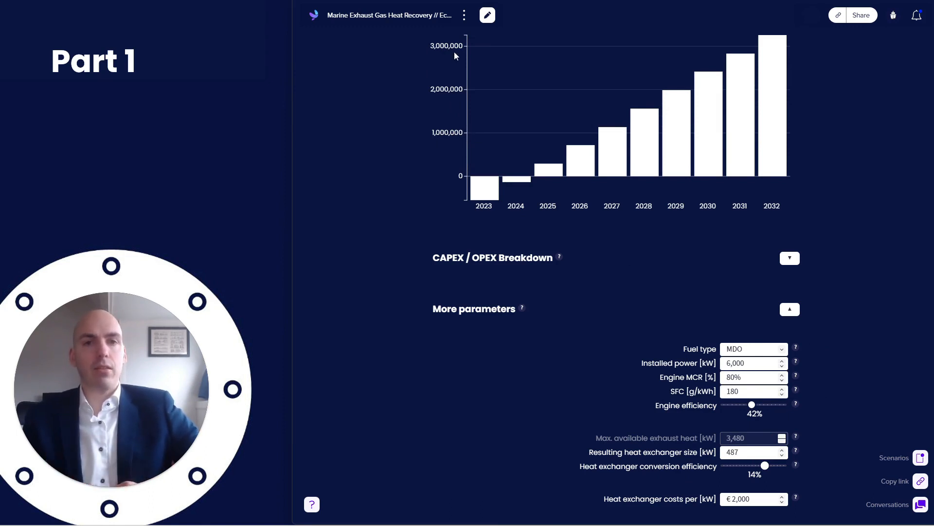
{"action": "mouse_move", "coordinate": [532, 186]}
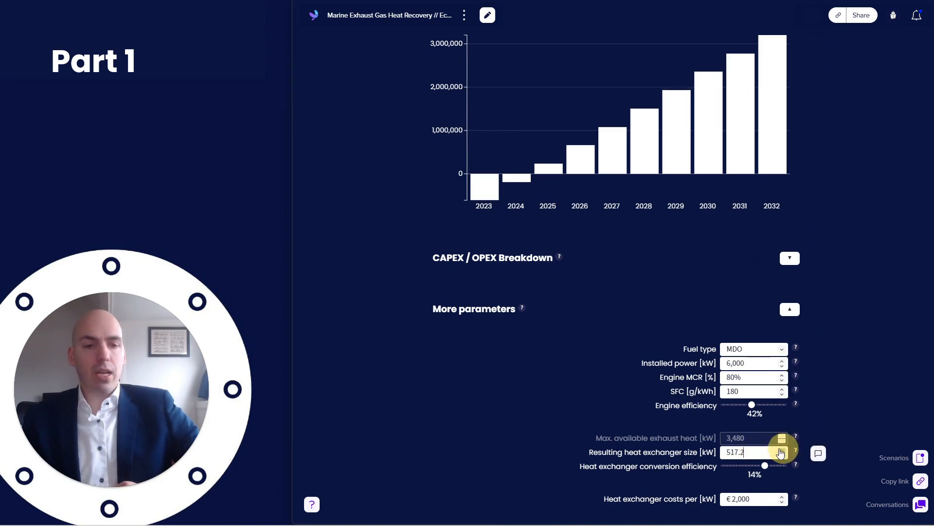
Step the heat exchanger size up to 607.2 kW and its cost to €3,000 per kW
{"action": "left_click", "coordinate": [781, 449]}
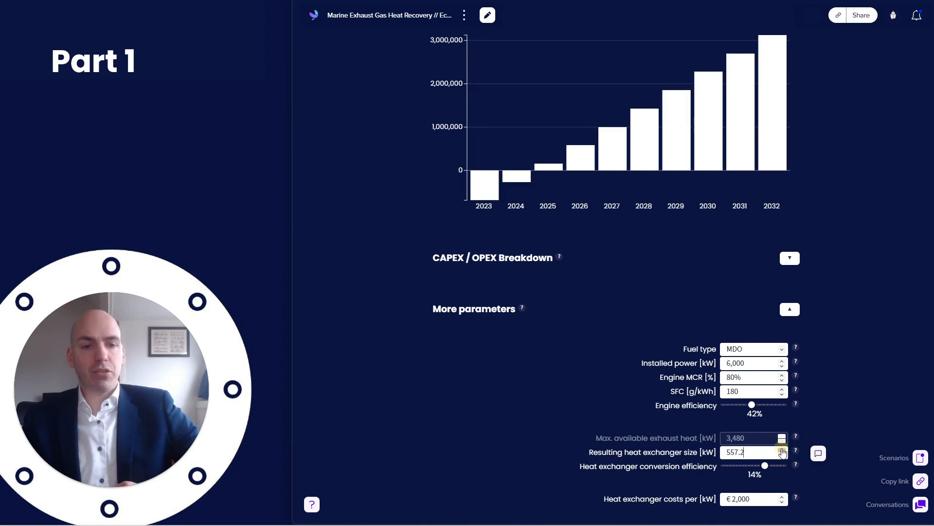
{"action": "left_click", "coordinate": [781, 449]}
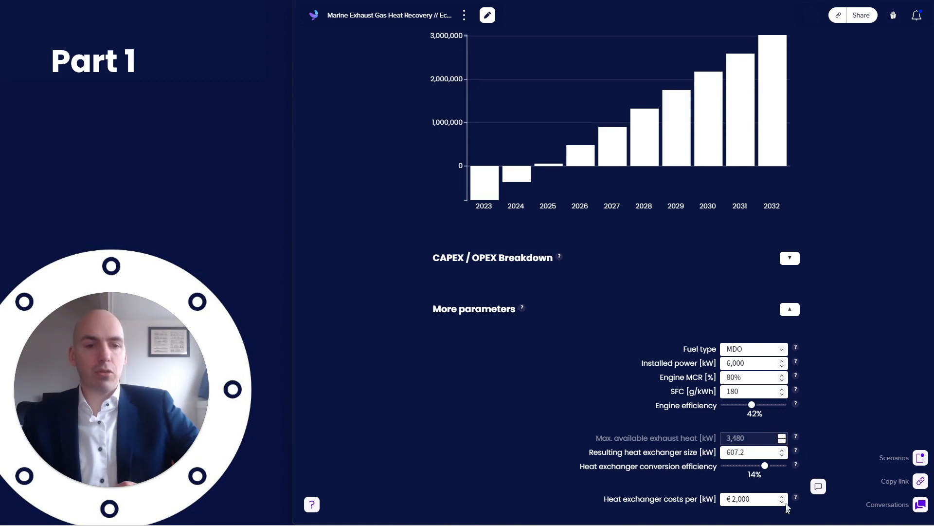
{"action": "left_click", "coordinate": [780, 496]}
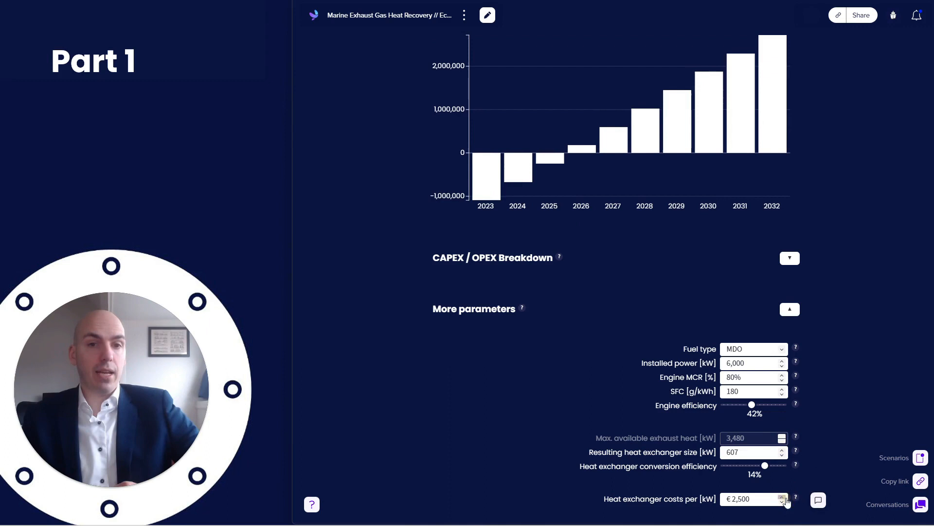
{"action": "left_click", "coordinate": [780, 495]}
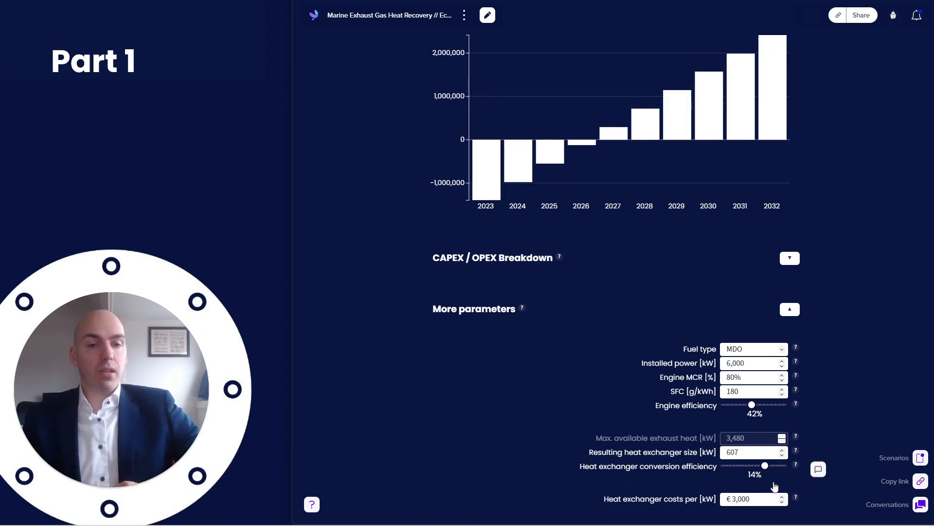
{"action": "mouse_move", "coordinate": [533, 165]}
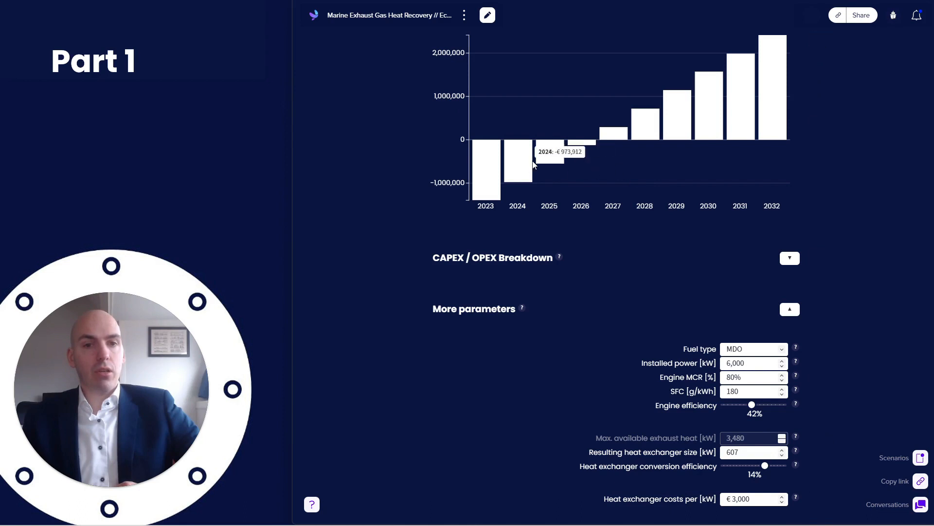
{"action": "mouse_move", "coordinate": [582, 148]}
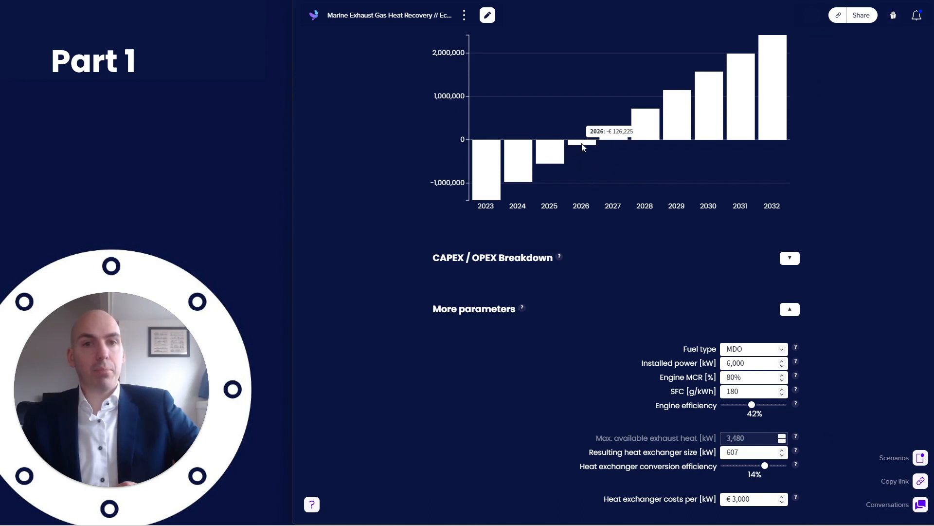
{"action": "mouse_move", "coordinate": [581, 156]}
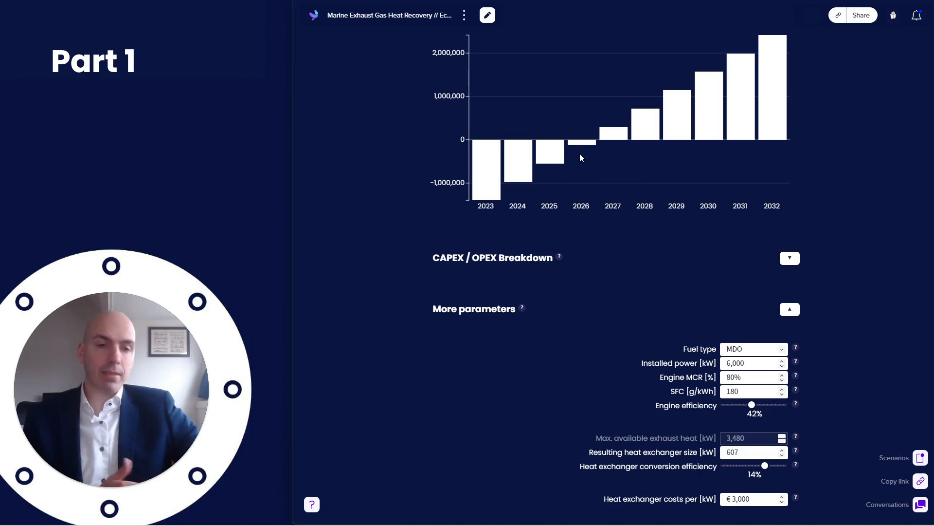
{"action": "mouse_move", "coordinate": [580, 149]}
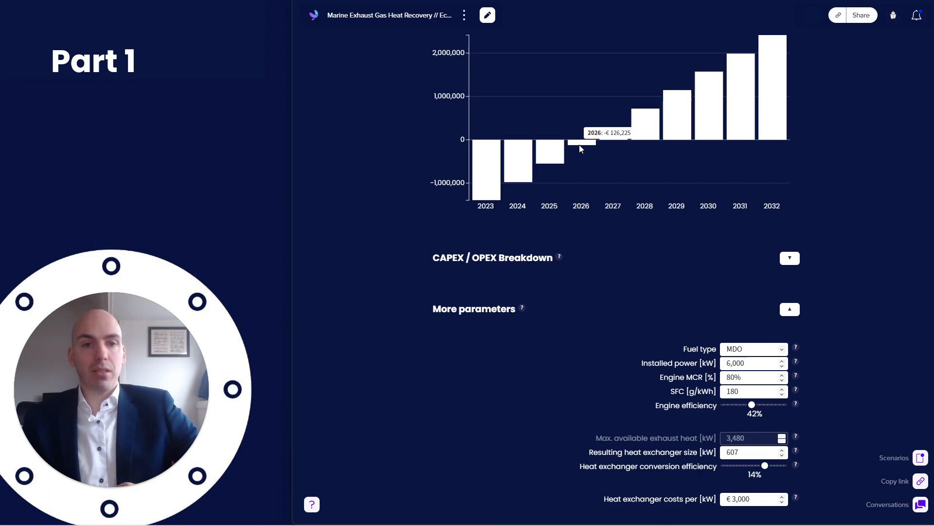